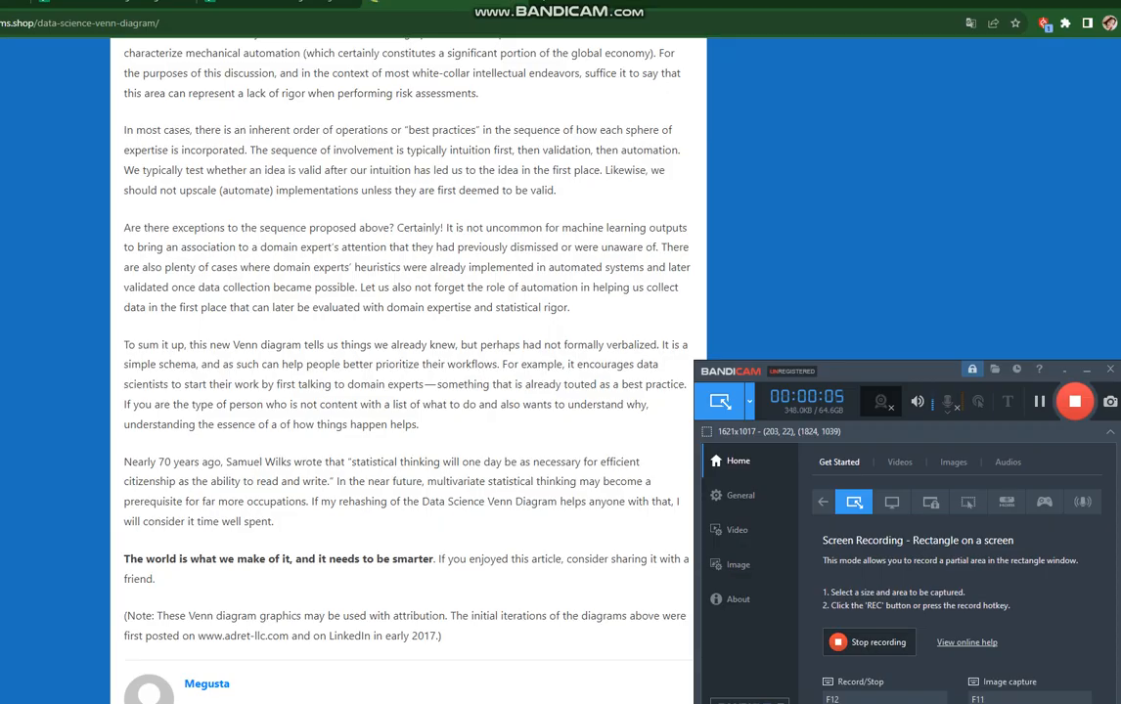
# Minimize the Bandicam panel and scroll back up to the article's opening section near the title
pyautogui.click(1065, 368)
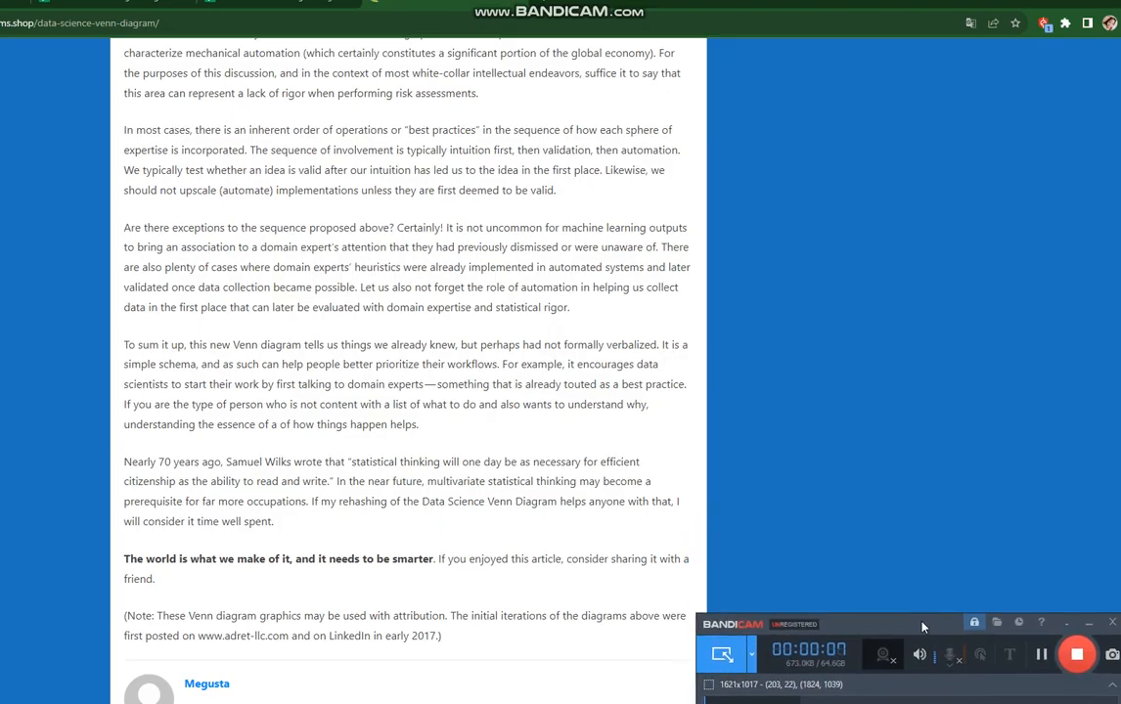
pyautogui.scroll(3)
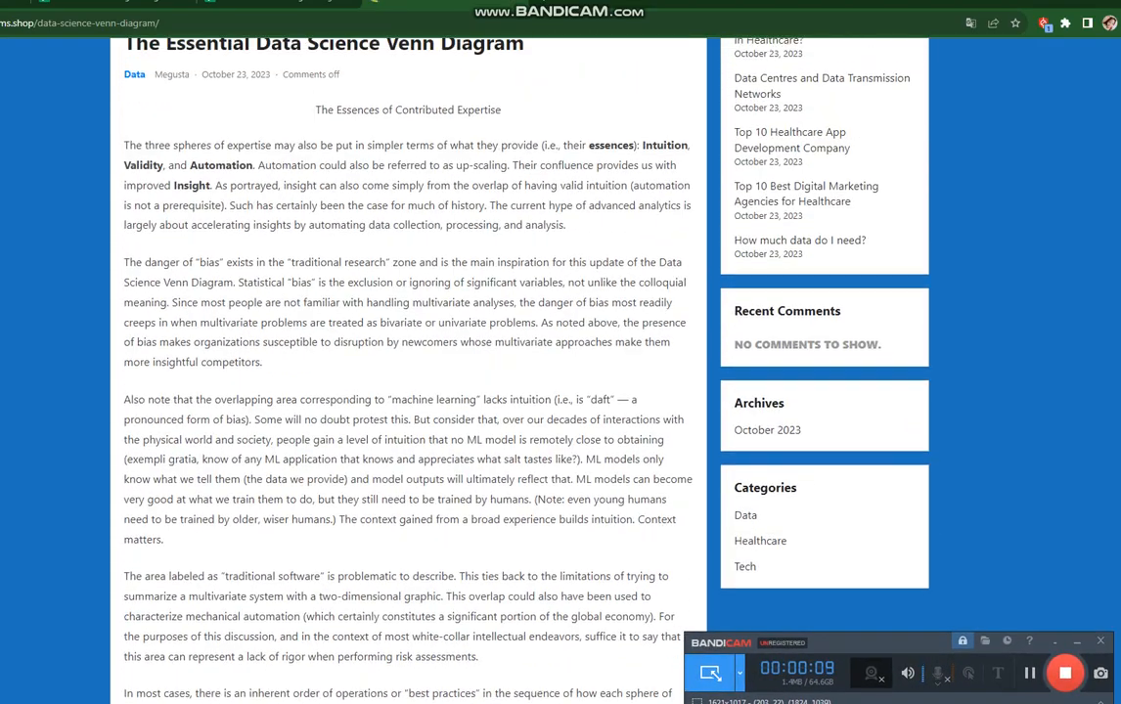
pyautogui.scroll(3)
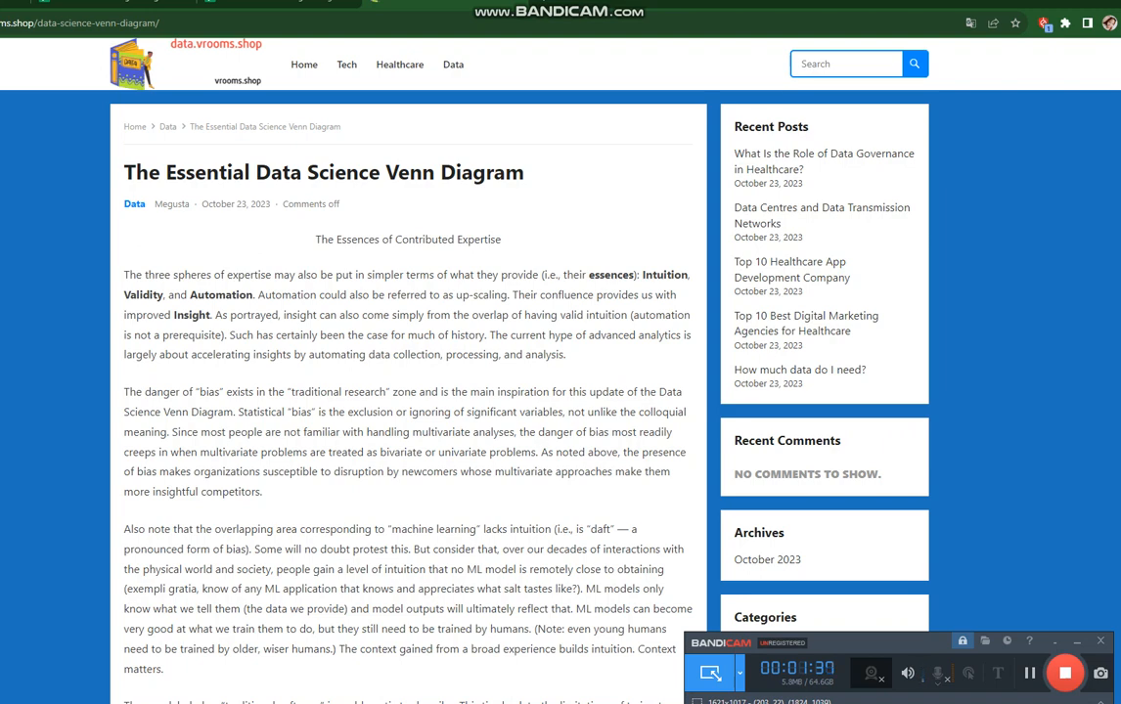
pyautogui.scroll(-3)
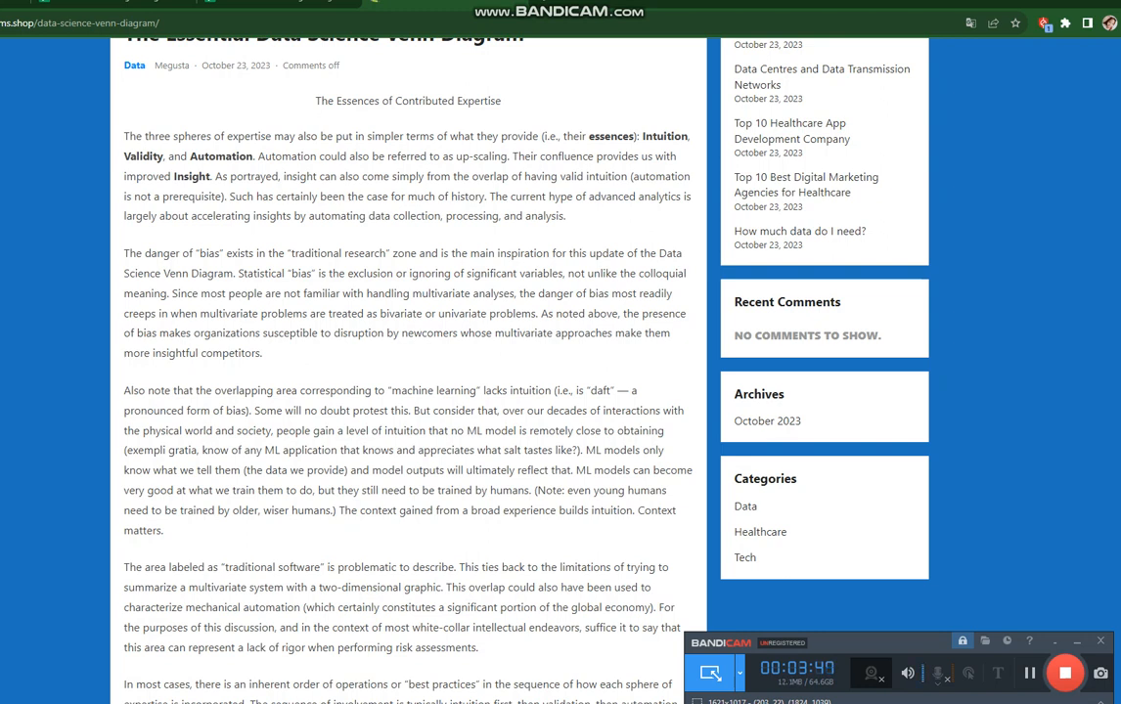
pyautogui.scroll(3)
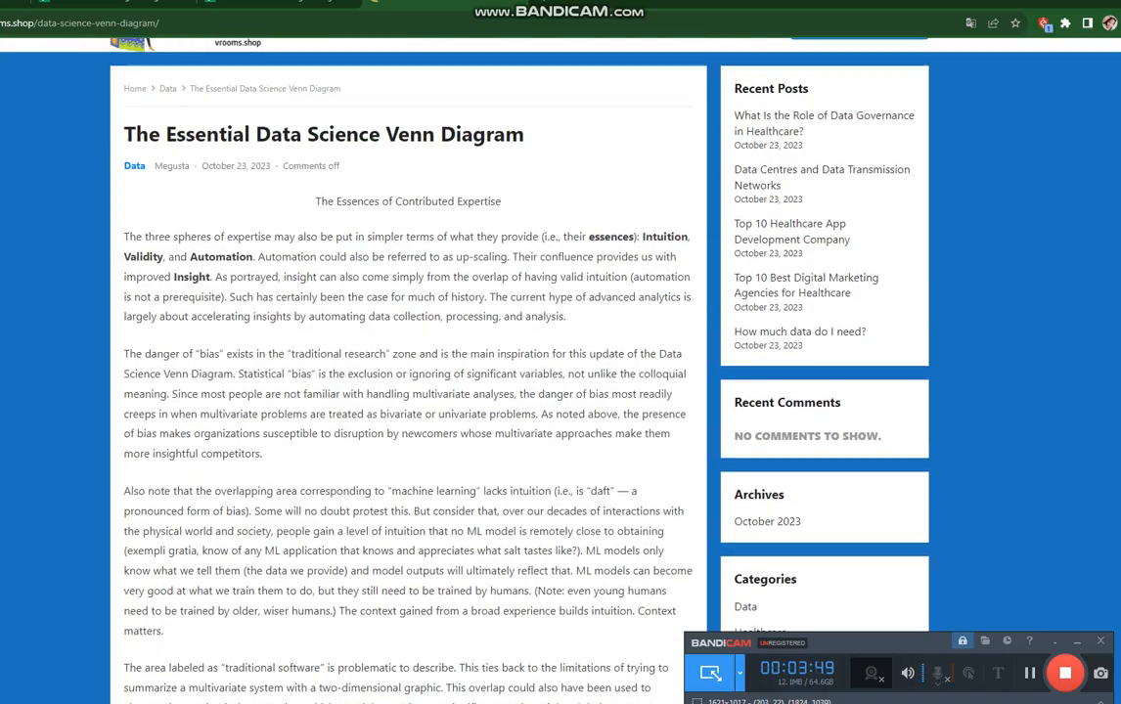
pyautogui.scroll(-3)
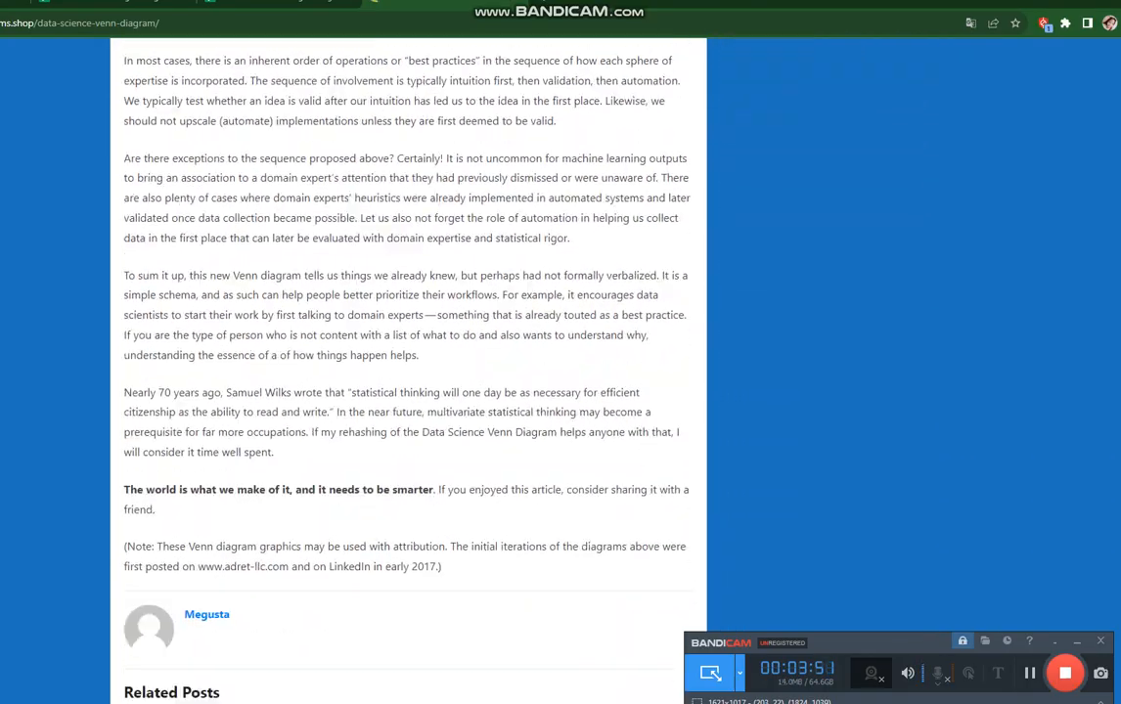
pyautogui.scroll(3)
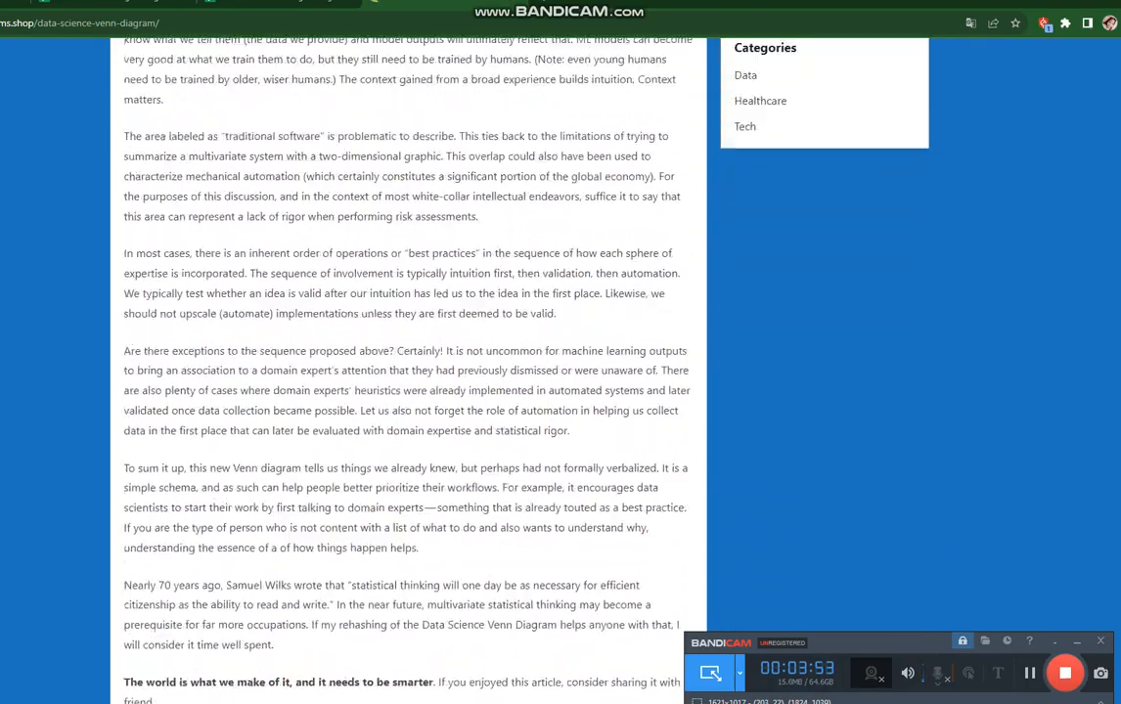
pyautogui.scroll(3)
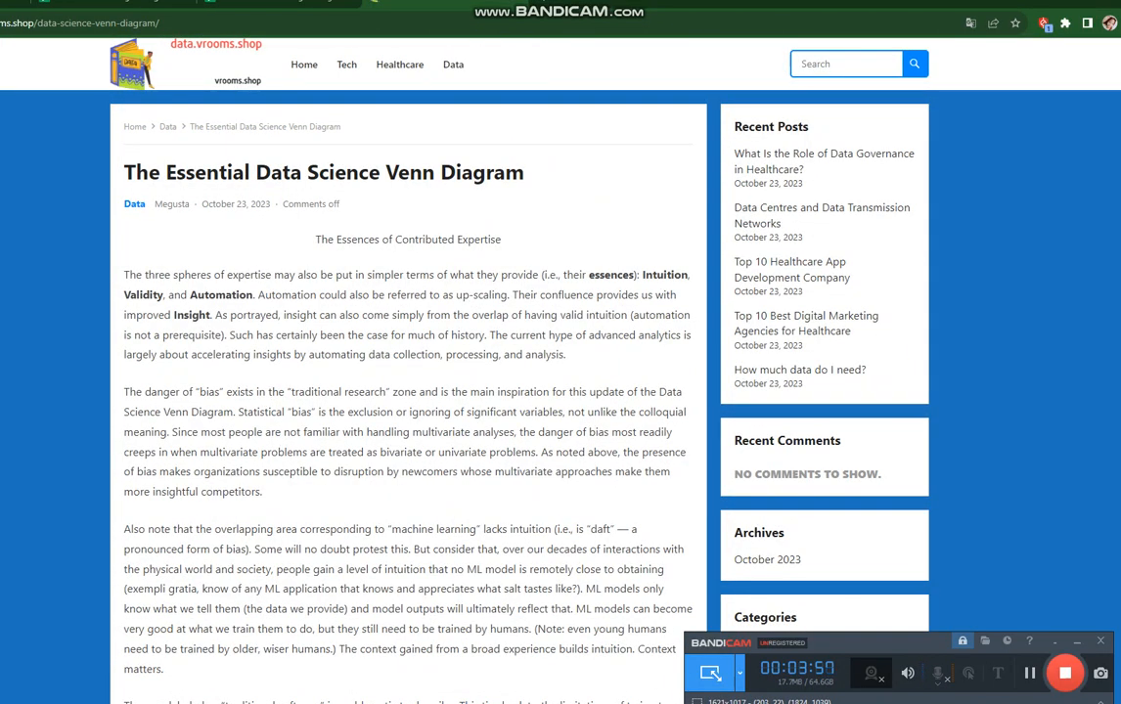
pyautogui.scroll(-3)
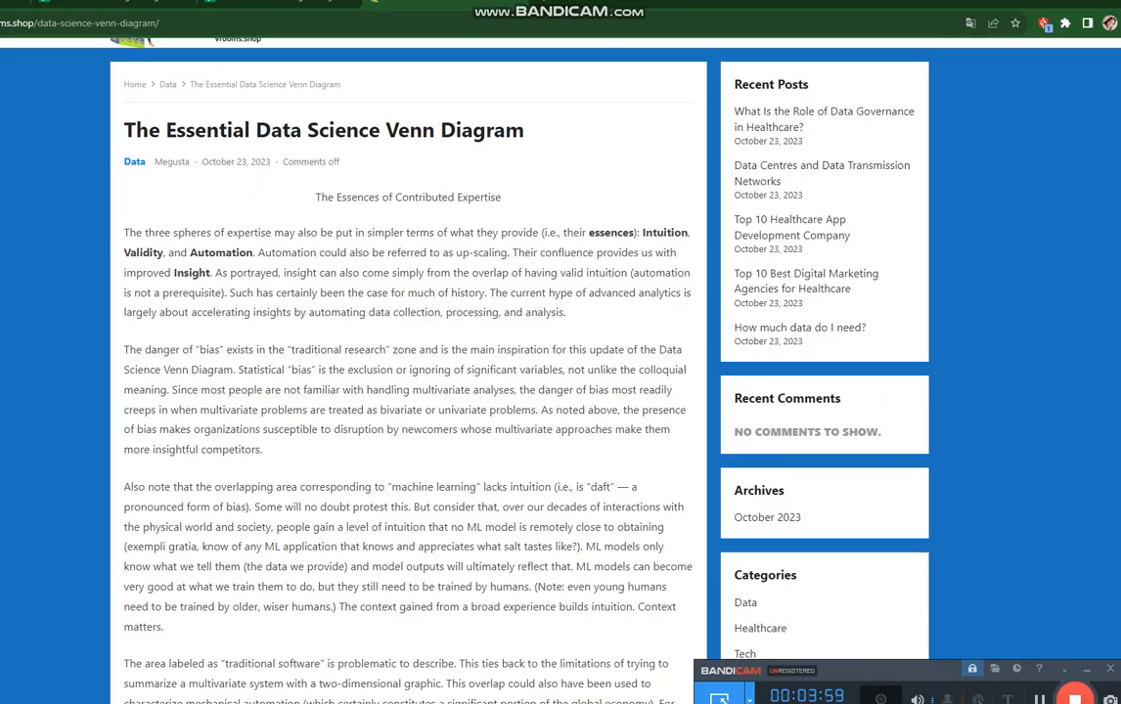
pyautogui.scroll(3)
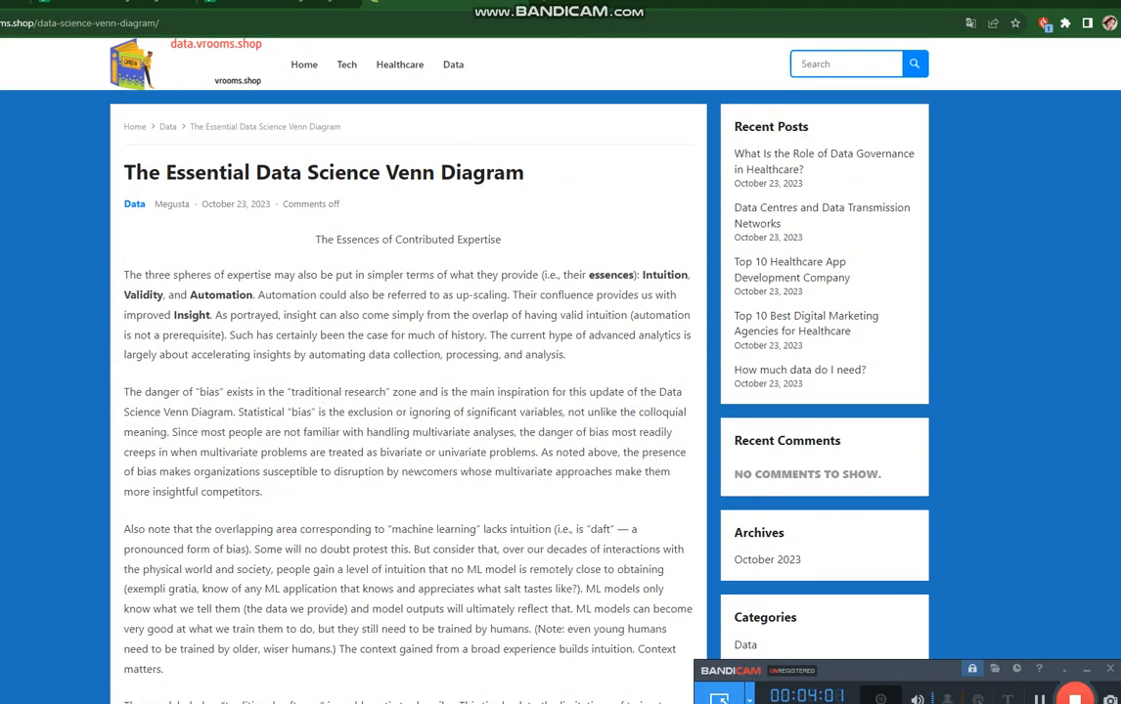